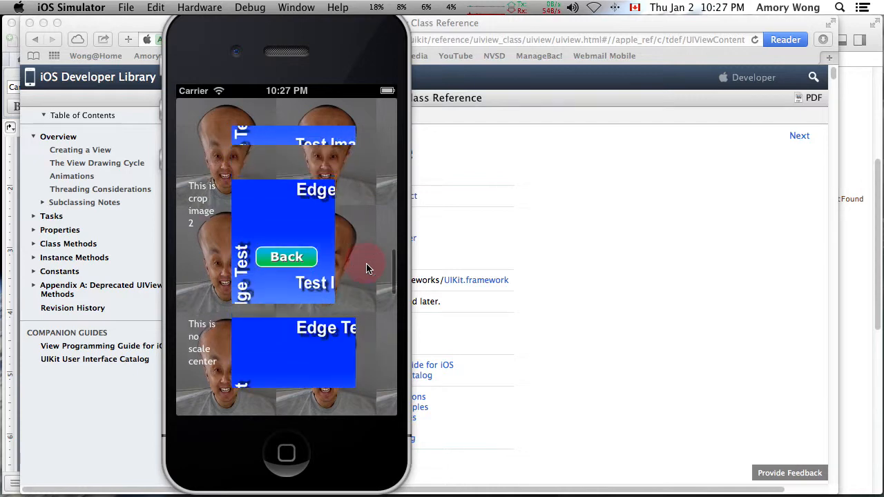
- Scroll the Image Screen to the 'This is aspect fit image' rows
{"action": "left_click", "coordinate": [286, 256]}
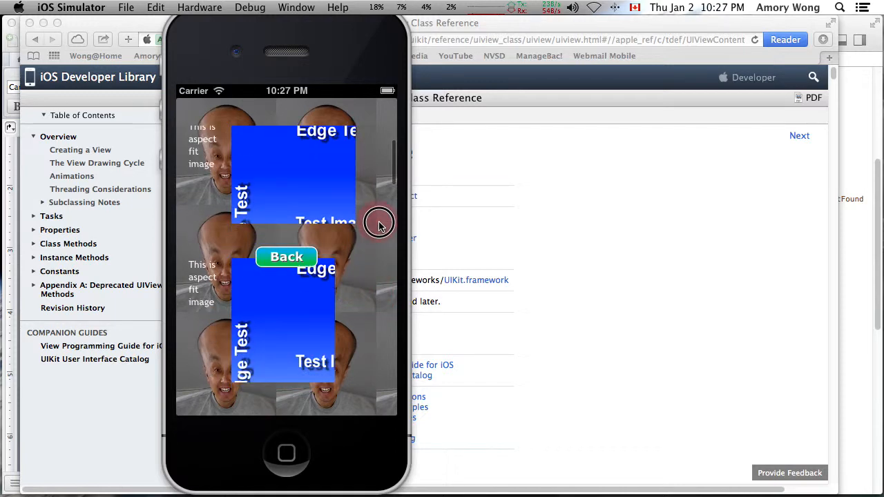
{"action": "scroll", "scroll_direction": "down", "scroll_amount": 3}
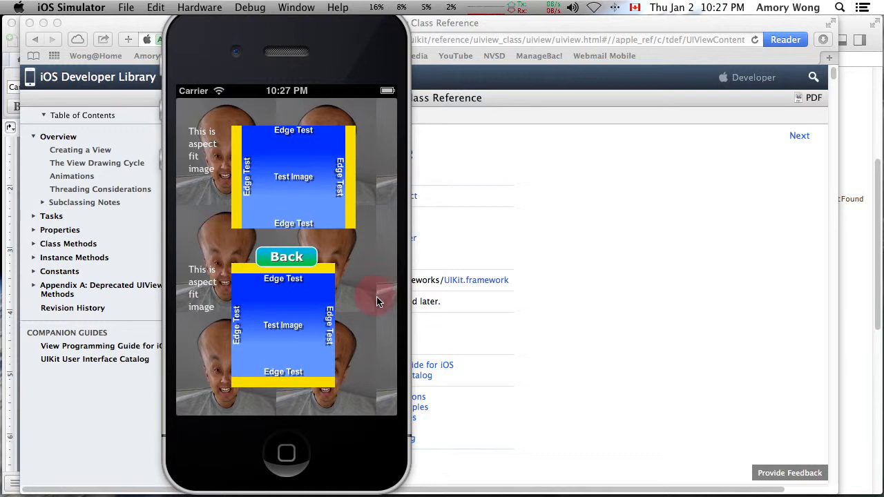
- Scroll past the fill fit images to the crop image 1 and crop image 2 rows
{"action": "scroll", "scroll_direction": "down", "scroll_amount": 3}
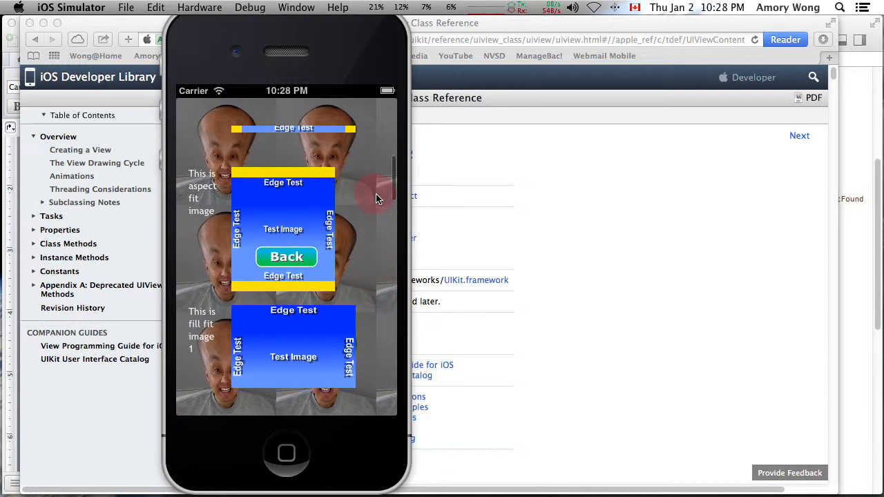
{"action": "scroll", "scroll_direction": "down", "scroll_amount": 3}
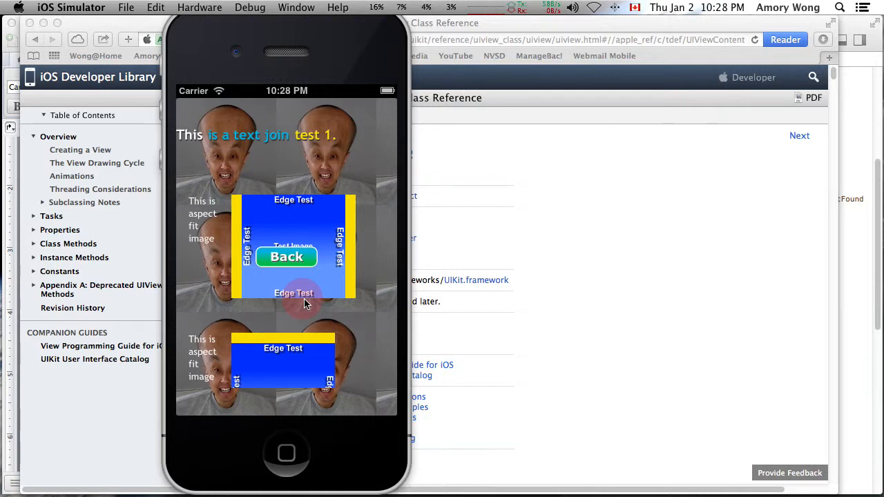
{"action": "mouse_move", "coordinate": [234, 277]}
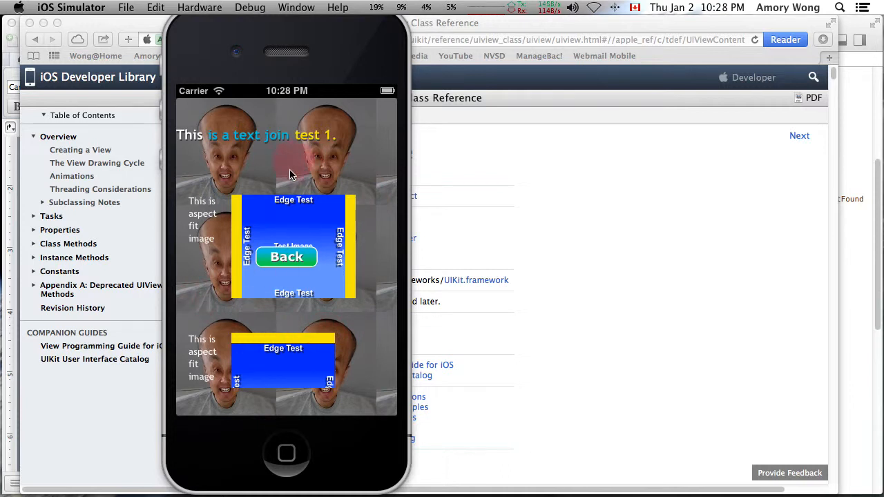
{"action": "mouse_move", "coordinate": [237, 209]}
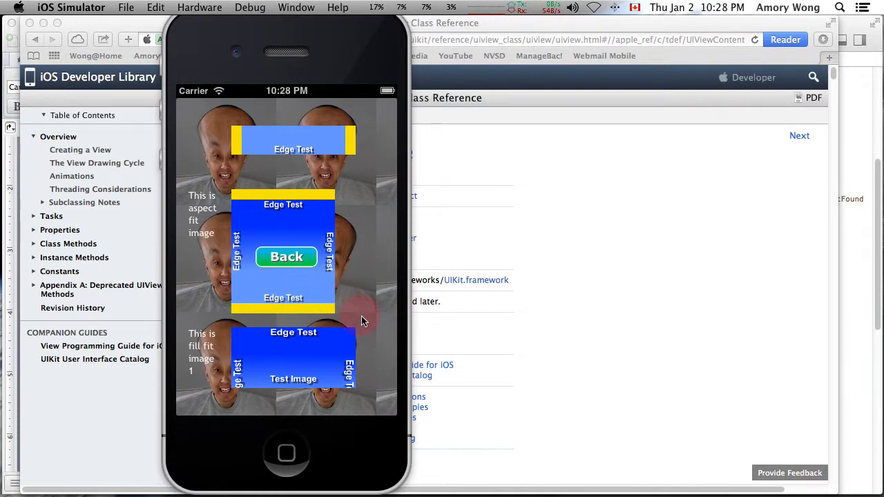
{"action": "scroll", "scroll_direction": "down", "scroll_amount": 3}
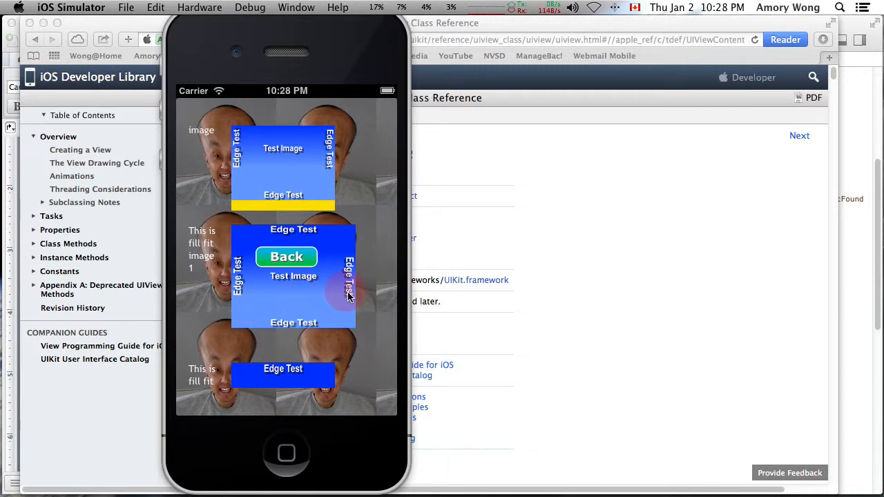
{"action": "mouse_move", "coordinate": [236, 246]}
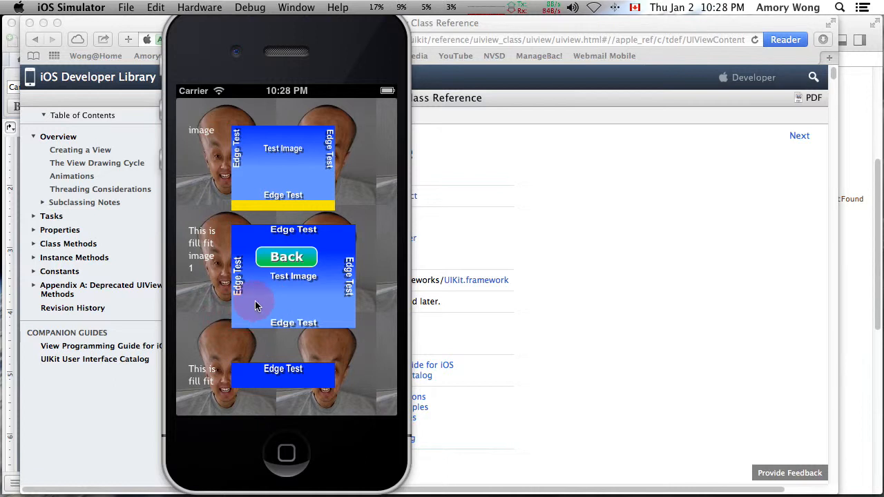
{"action": "mouse_move", "coordinate": [351, 295]}
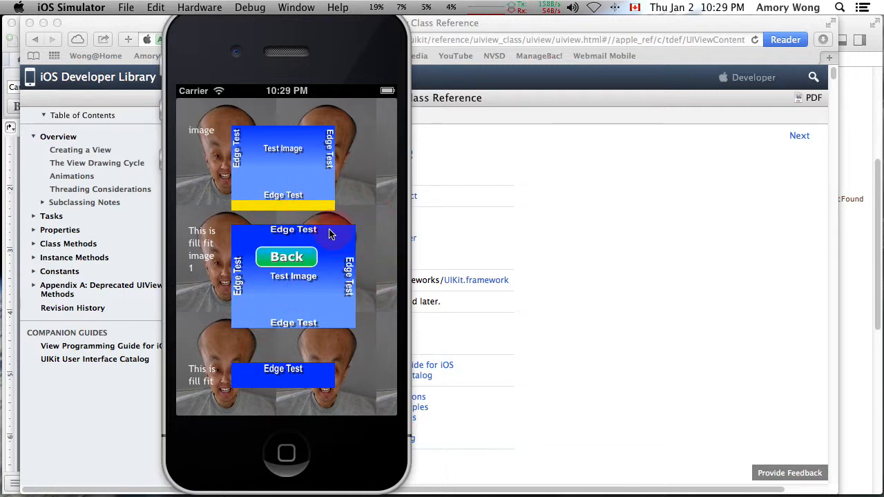
{"action": "mouse_move", "coordinate": [357, 292]}
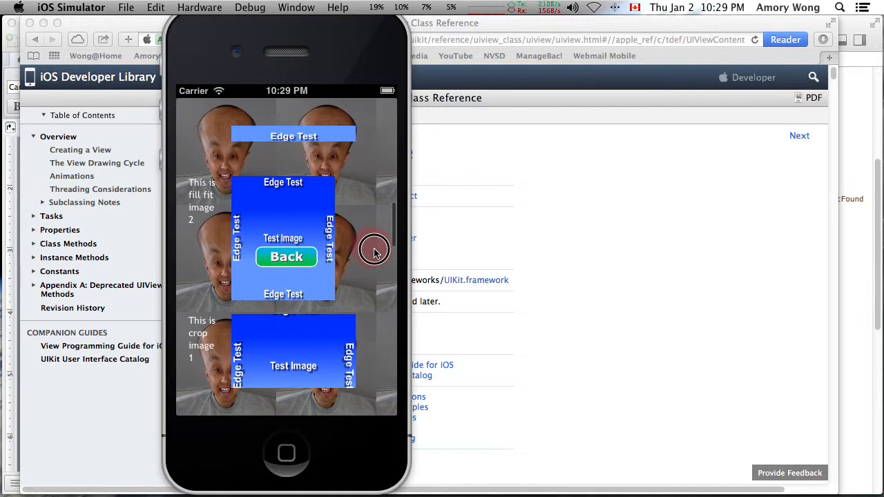
{"action": "mouse_move", "coordinate": [260, 304]}
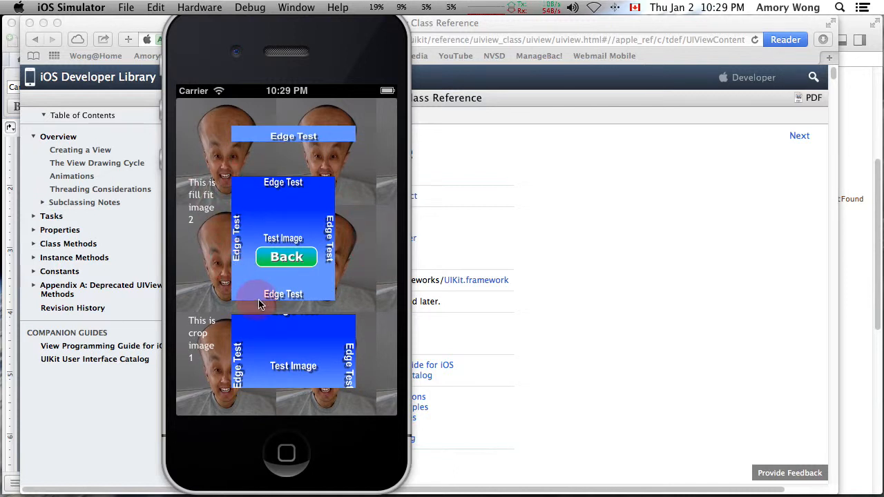
{"action": "mouse_move", "coordinate": [309, 302]}
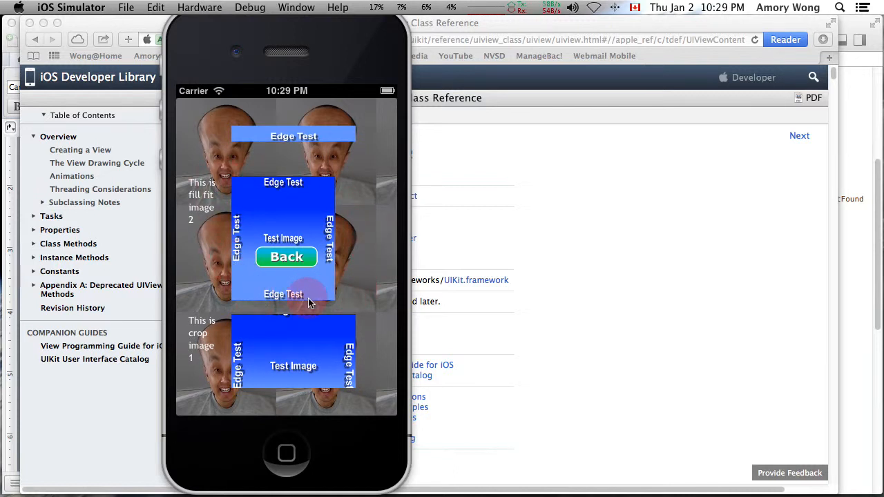
{"action": "mouse_move", "coordinate": [324, 207]}
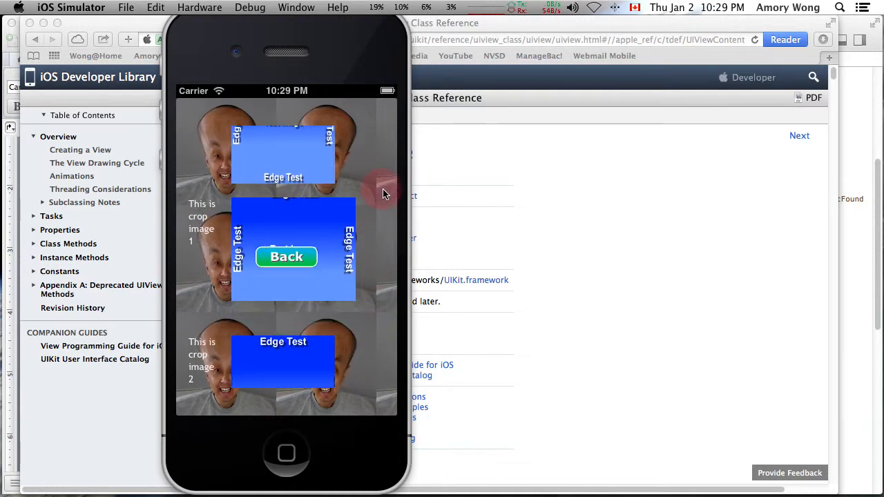
- Scroll beyond no scale center to the no scale top-left and horizontal flip rows
{"action": "scroll", "scroll_direction": "down", "scroll_amount": 3}
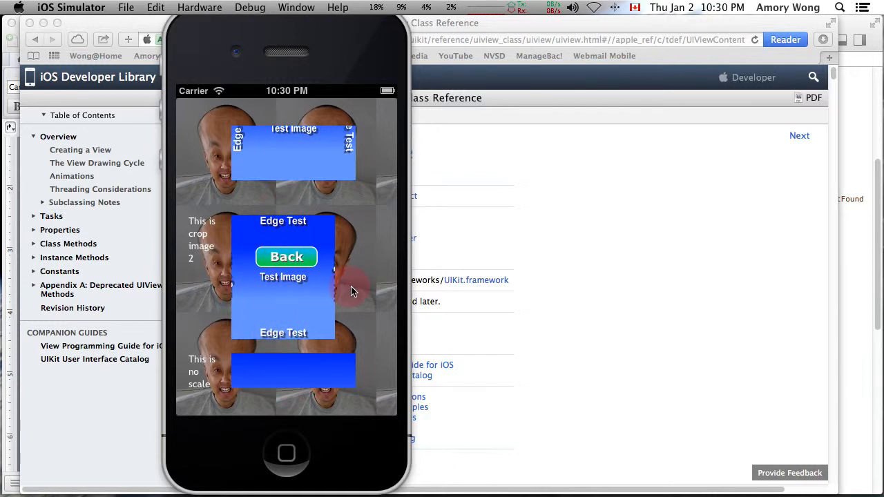
{"action": "mouse_move", "coordinate": [390, 310]}
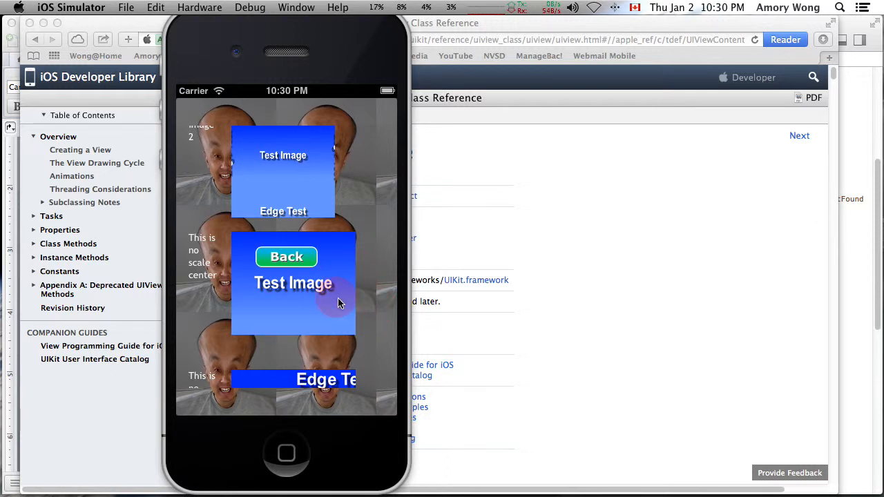
{"action": "mouse_move", "coordinate": [313, 307]}
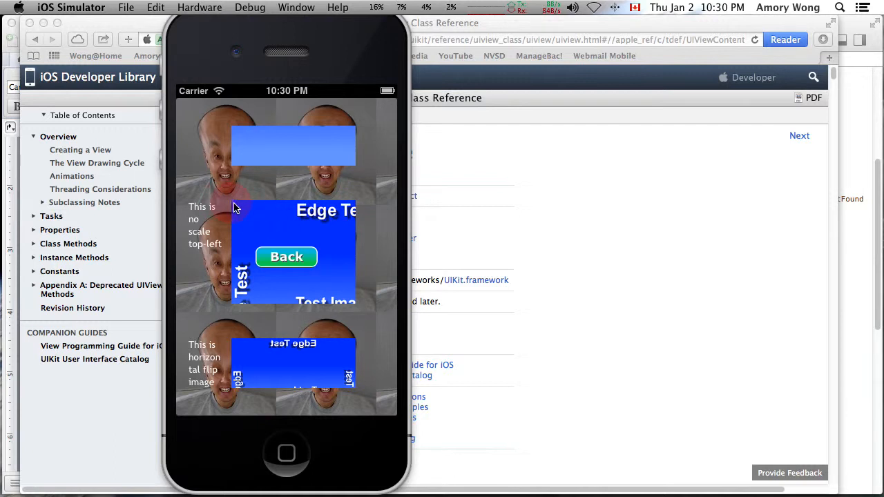
{"action": "mouse_move", "coordinate": [374, 257]}
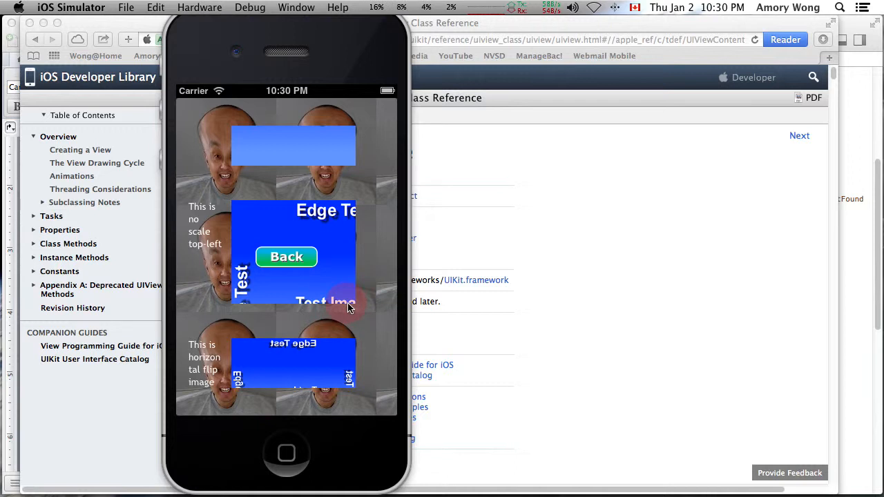
{"action": "mouse_move", "coordinate": [377, 359]}
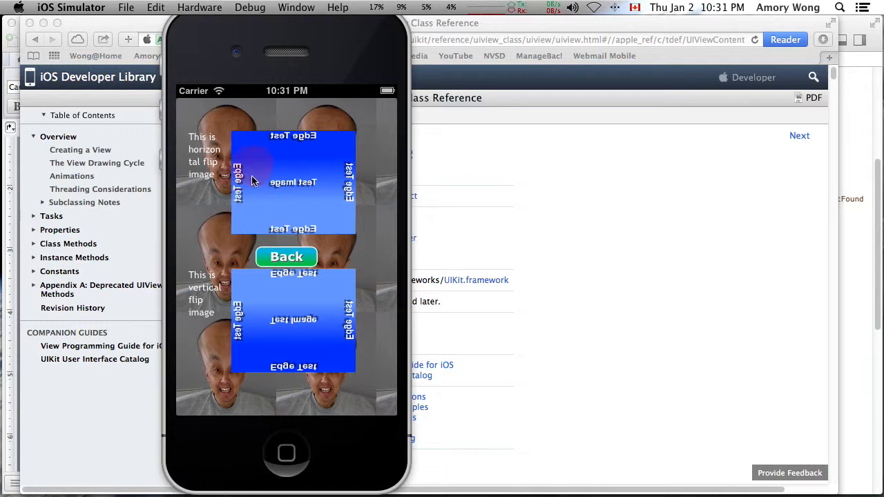
{"action": "mouse_move", "coordinate": [357, 273]}
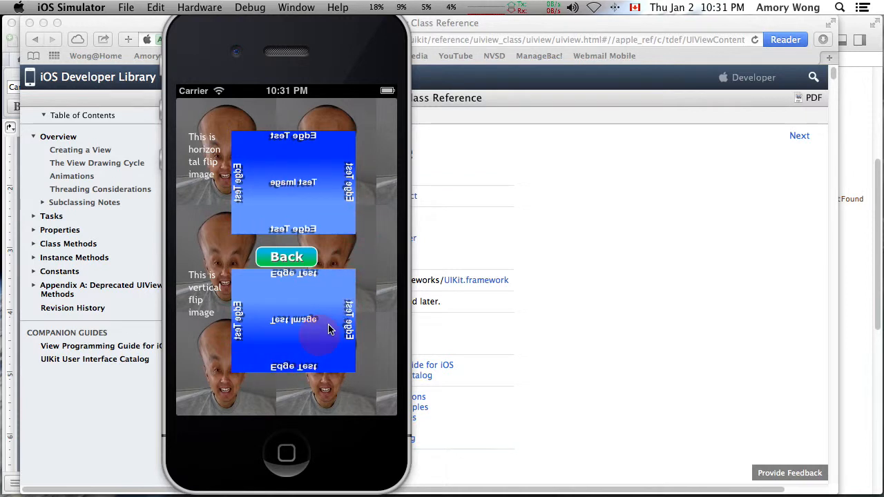
{"action": "mouse_move", "coordinate": [281, 209]}
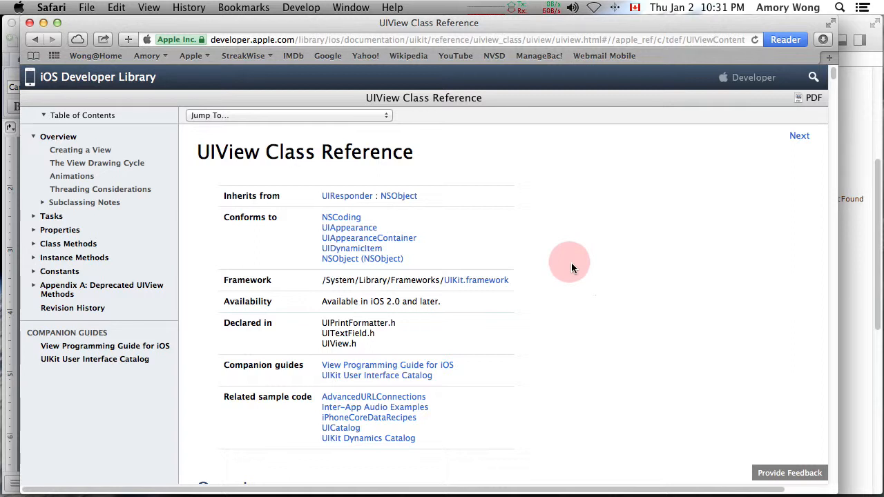
{"action": "mouse_move", "coordinate": [195, 192]}
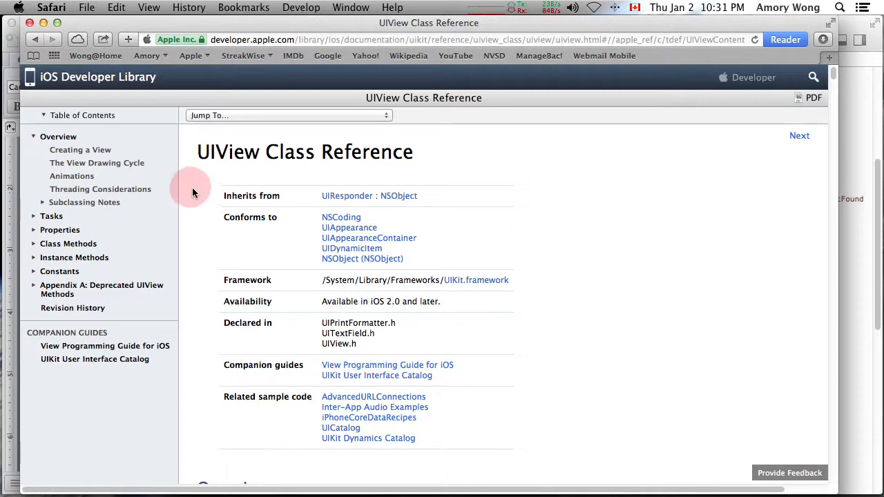
{"action": "mouse_move", "coordinate": [494, 243]}
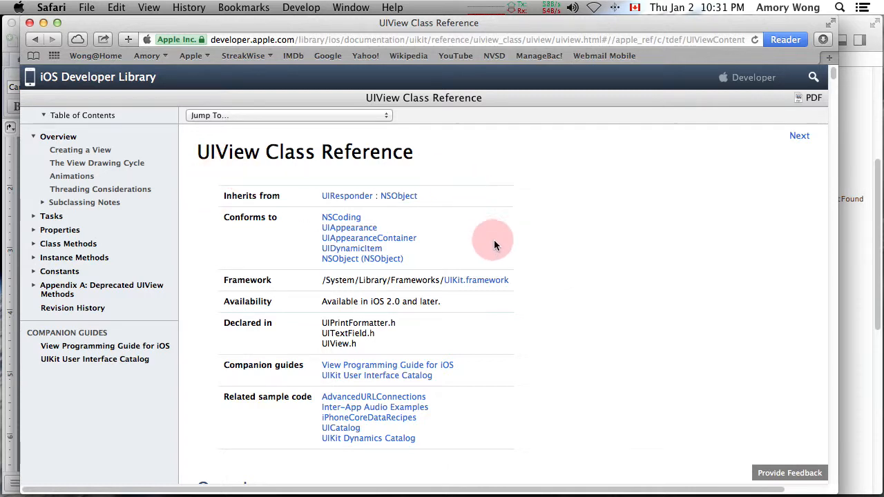
- Scroll the UIView Class Reference down to Alternatives to Subclassing, showing contentMode
{"action": "scroll", "scroll_direction": "down", "scroll_amount": 3}
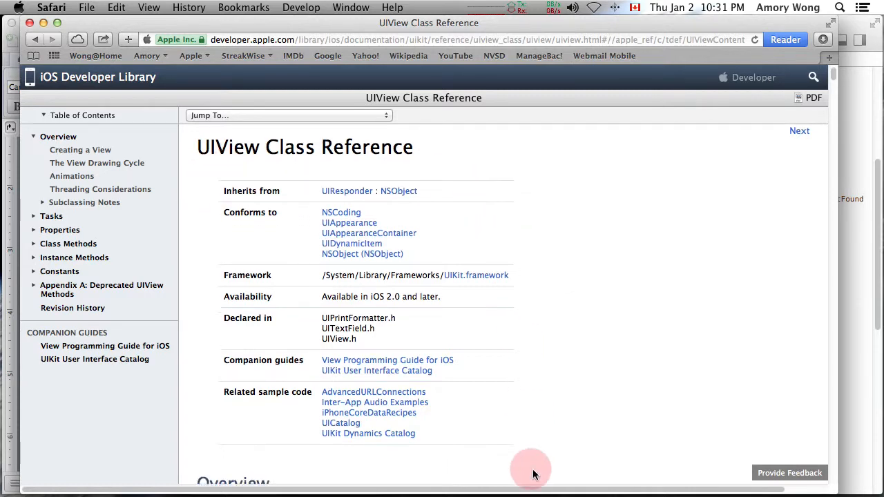
{"action": "scroll", "scroll_direction": "down", "scroll_amount": 3}
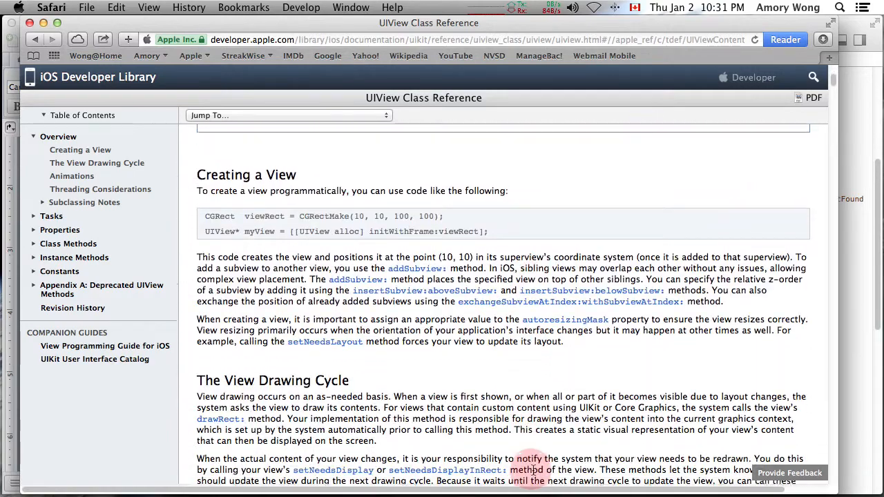
{"action": "scroll", "scroll_direction": "down", "scroll_amount": 3}
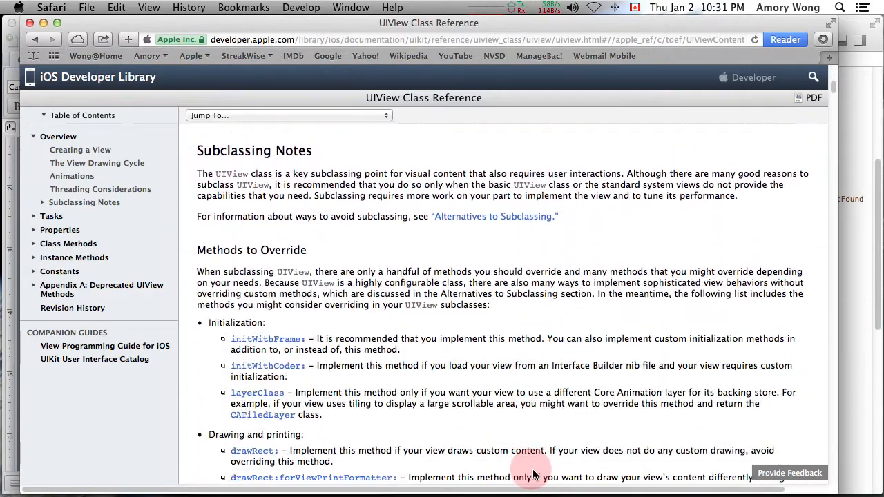
{"action": "scroll", "scroll_direction": "down", "scroll_amount": 3}
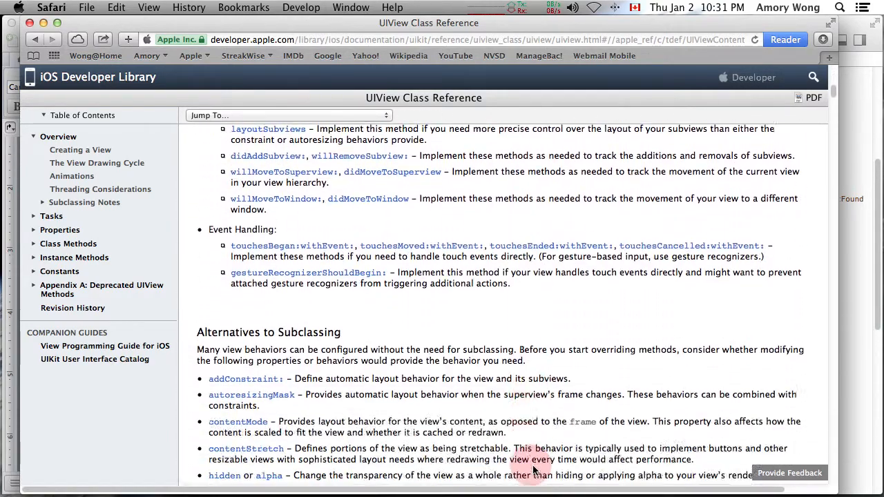
{"action": "scroll", "scroll_direction": "down", "scroll_amount": 3}
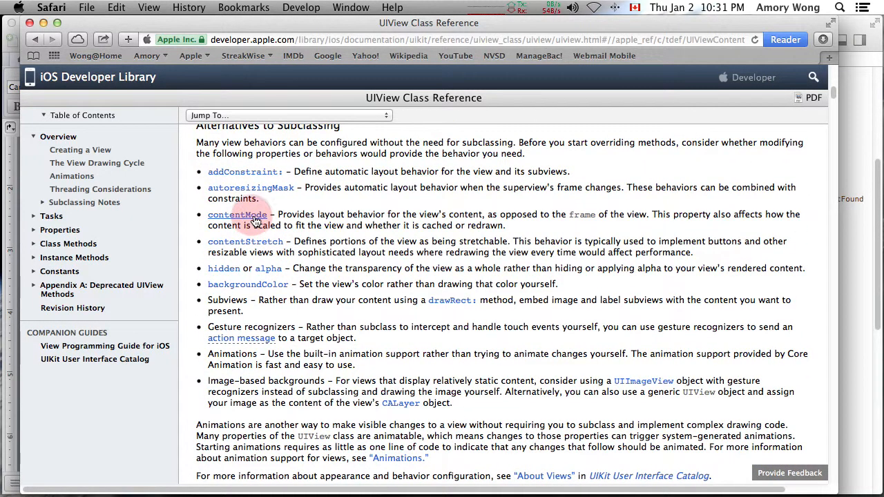
- Read the contentMode property entry, then follow its UIViewContentMode declaration link
{"action": "left_click", "coordinate": [237, 214]}
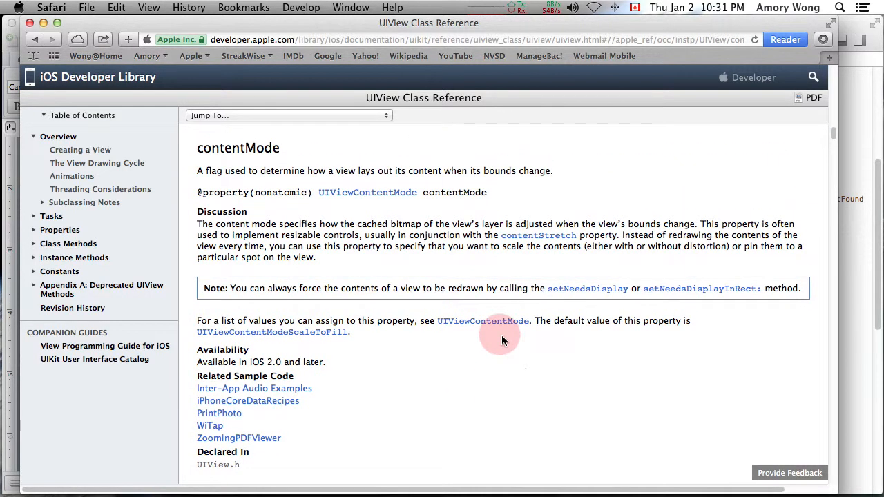
{"action": "scroll", "scroll_direction": "down", "scroll_amount": 3}
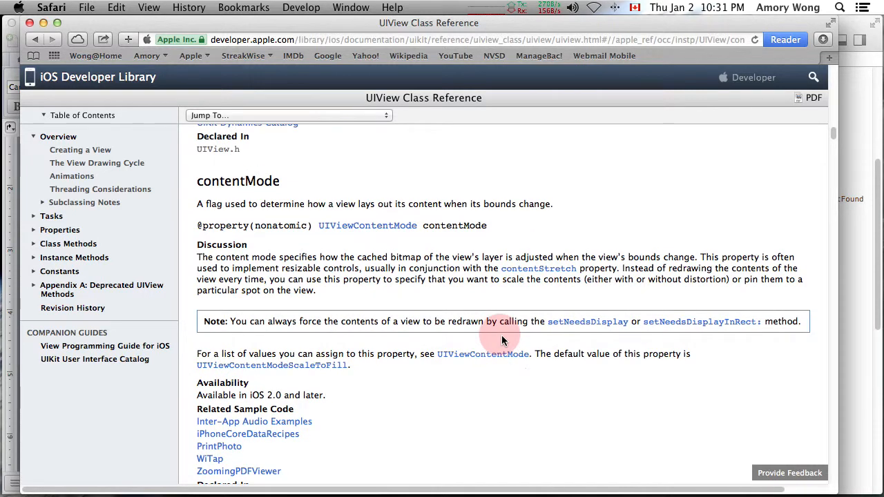
{"action": "mouse_move", "coordinate": [325, 239]}
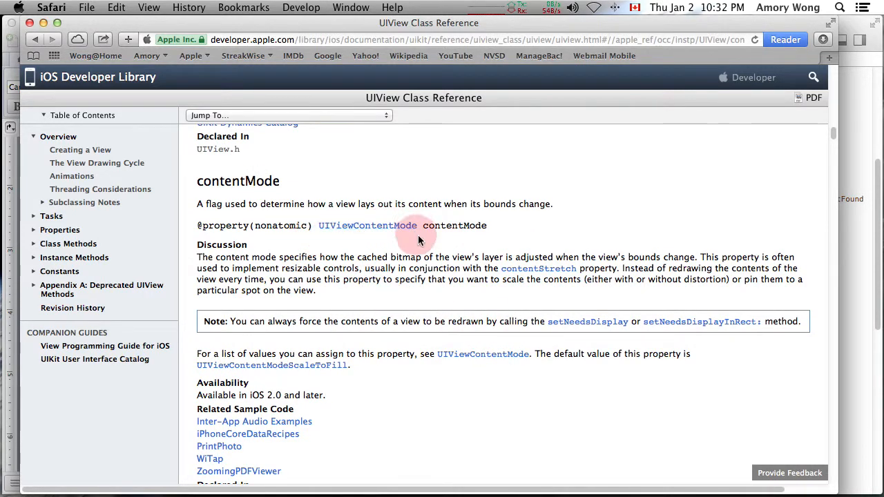
{"action": "mouse_move", "coordinate": [364, 227]}
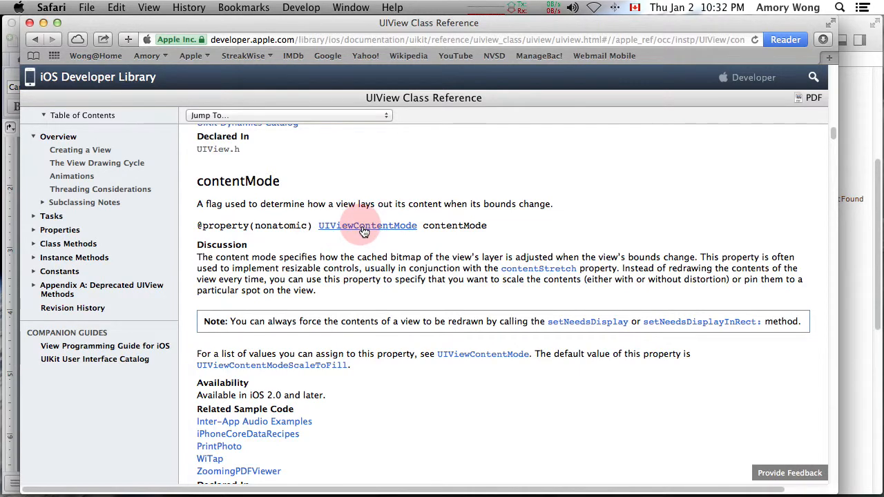
{"action": "left_click", "coordinate": [367, 226]}
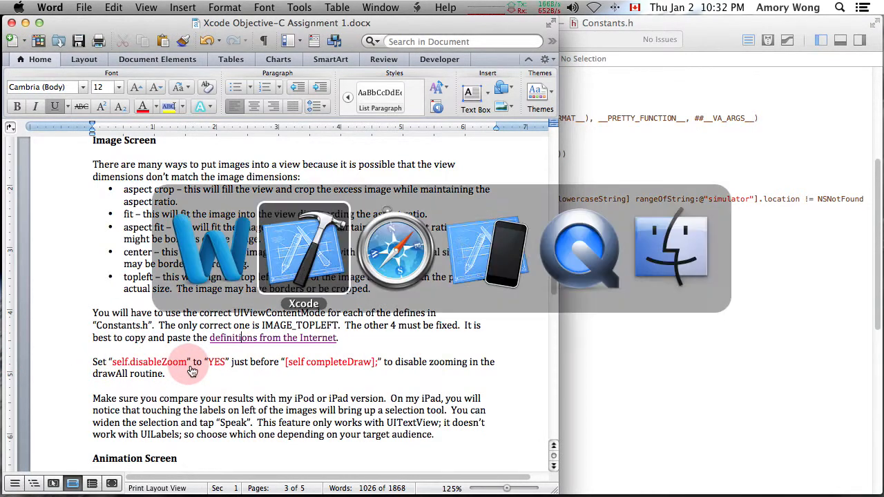
{"action": "mouse_move", "coordinate": [486, 248]}
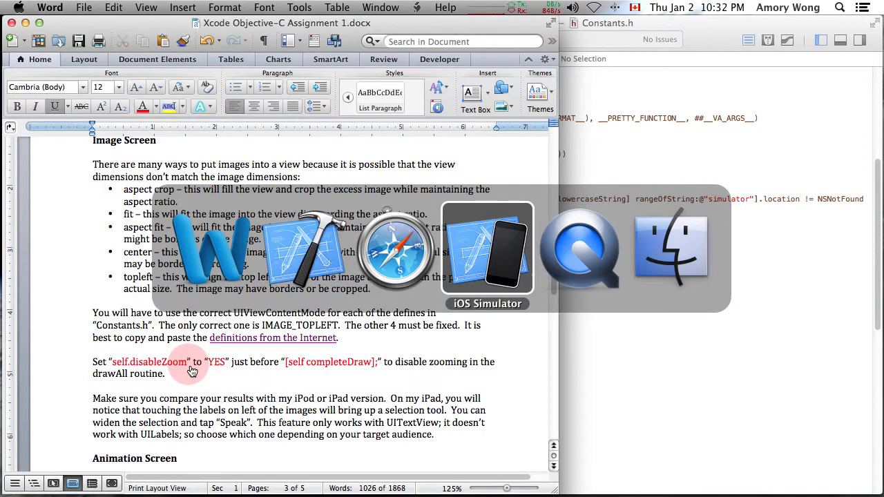
- Switch to iOS Simulator and view the flipped images down to the text join test
{"action": "left_click", "coordinate": [487, 248]}
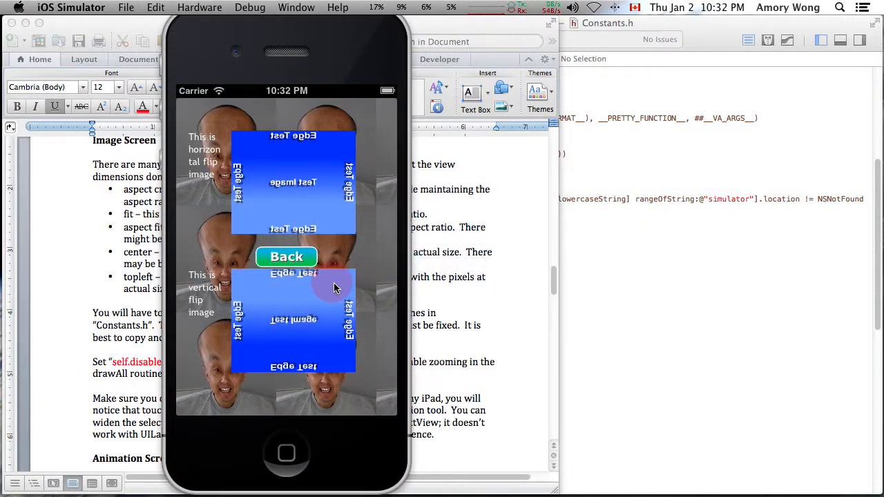
{"action": "mouse_move", "coordinate": [328, 285]}
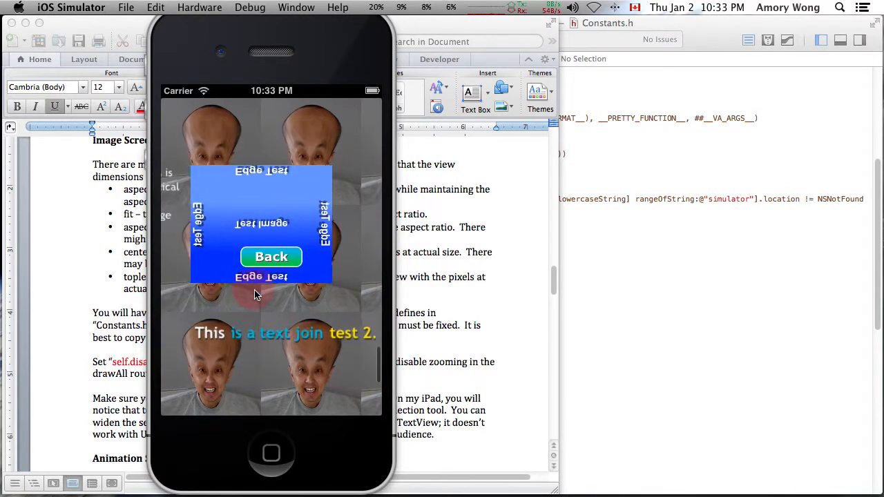
{"action": "left_click", "coordinate": [271, 257]}
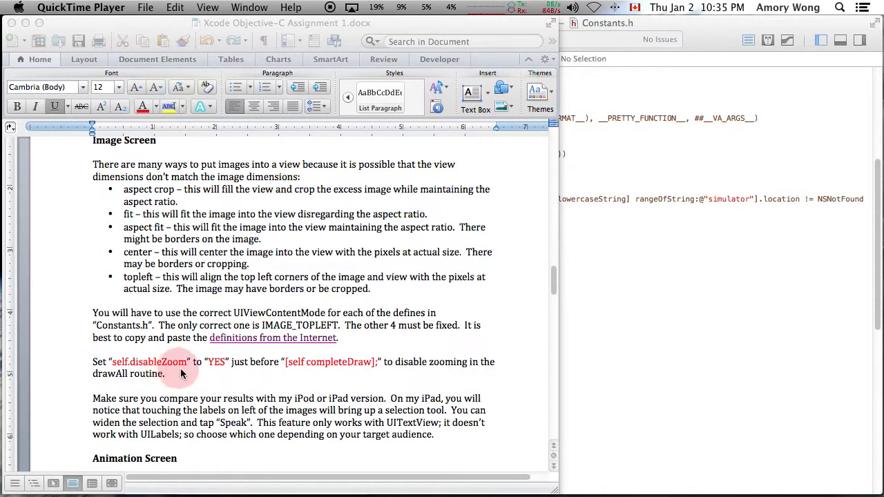
{"action": "mouse_move", "coordinate": [301, 376]}
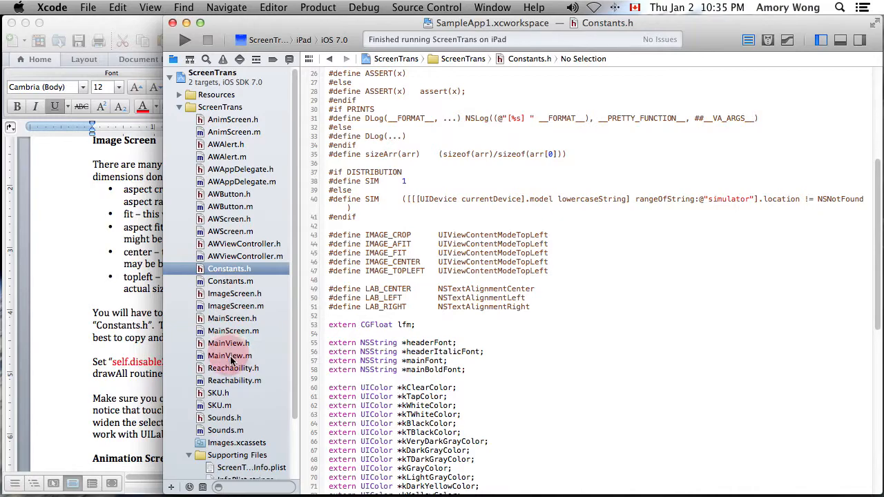
- Open ImageScreen.m and scroll to the [self completeDraw] line in drawAll
{"action": "left_click", "coordinate": [234, 306]}
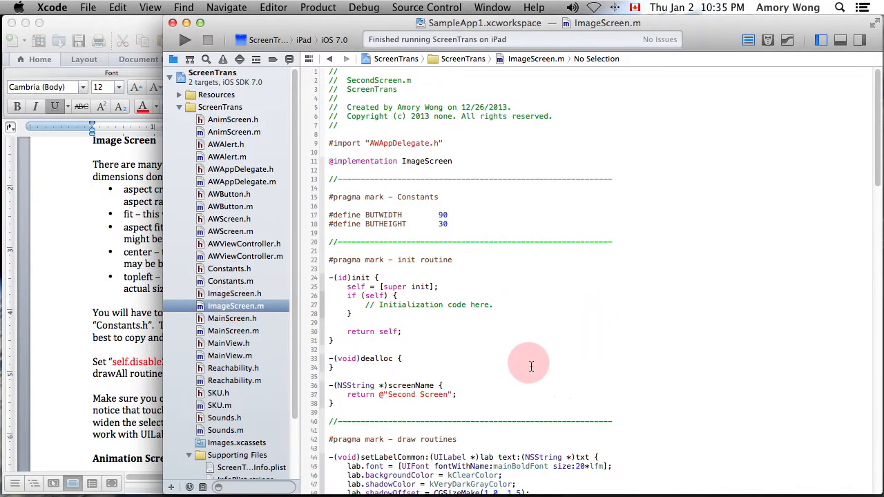
{"action": "scroll", "scroll_direction": "down", "scroll_amount": 3}
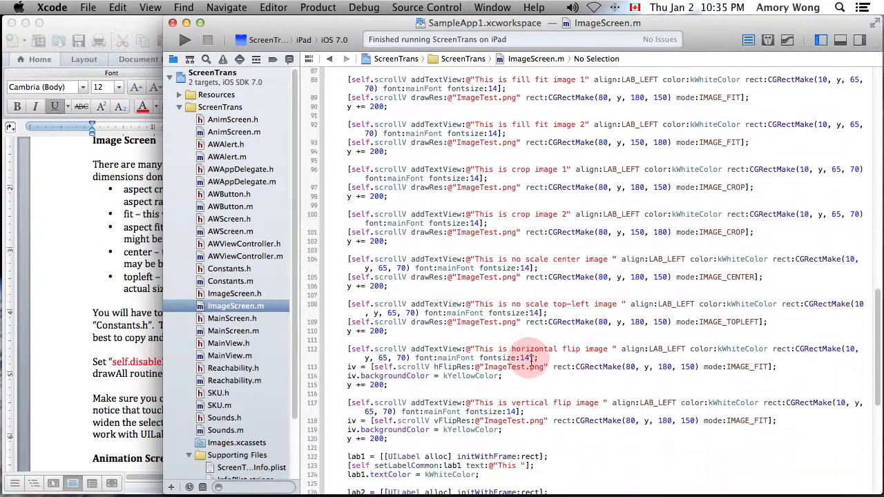
{"action": "scroll", "scroll_direction": "down", "scroll_amount": 3}
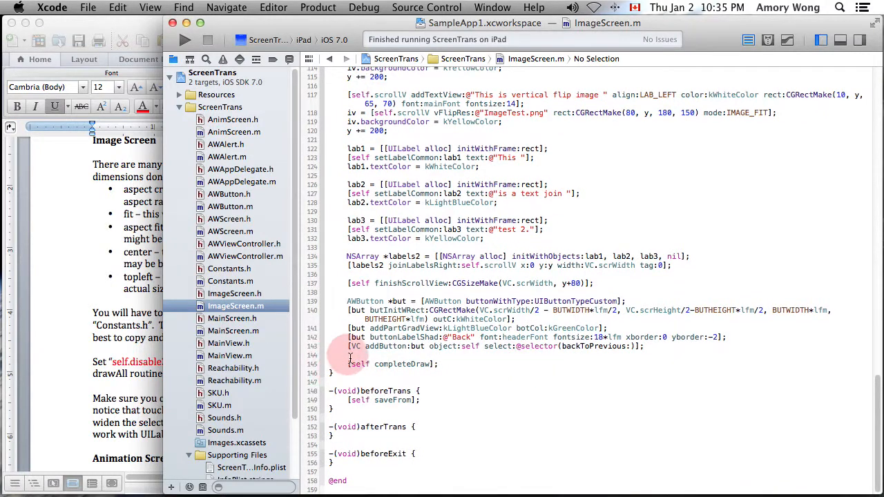